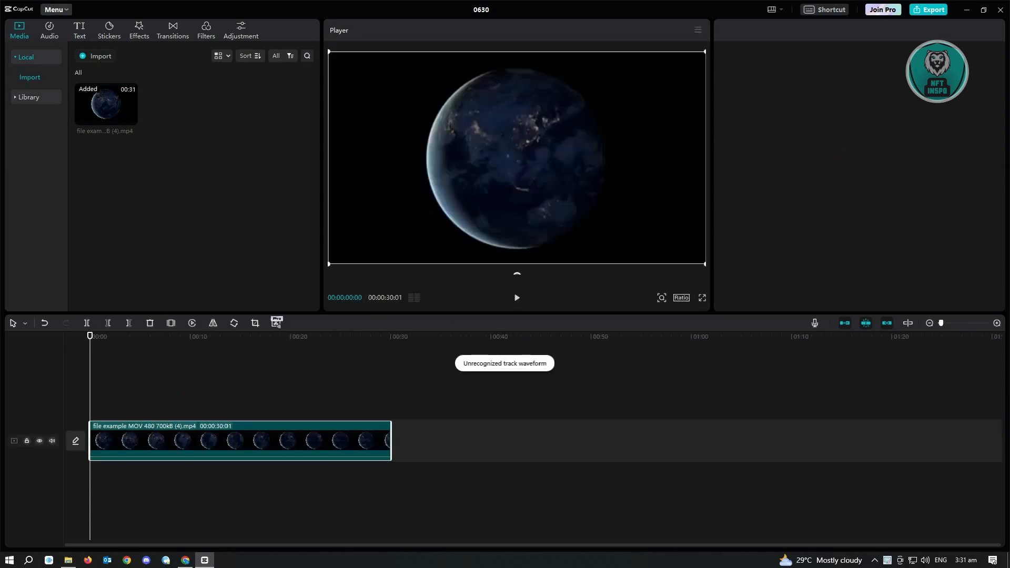
# Select the Earth clip on the timeline to show its Video > Basic properties.
pyautogui.click(239, 441)
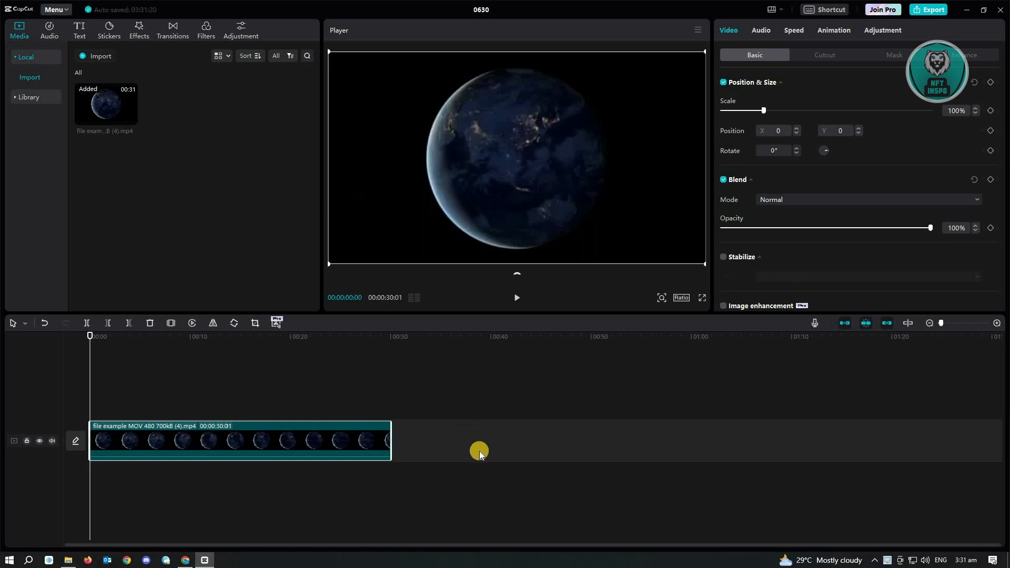
pyautogui.moveTo(392, 441)
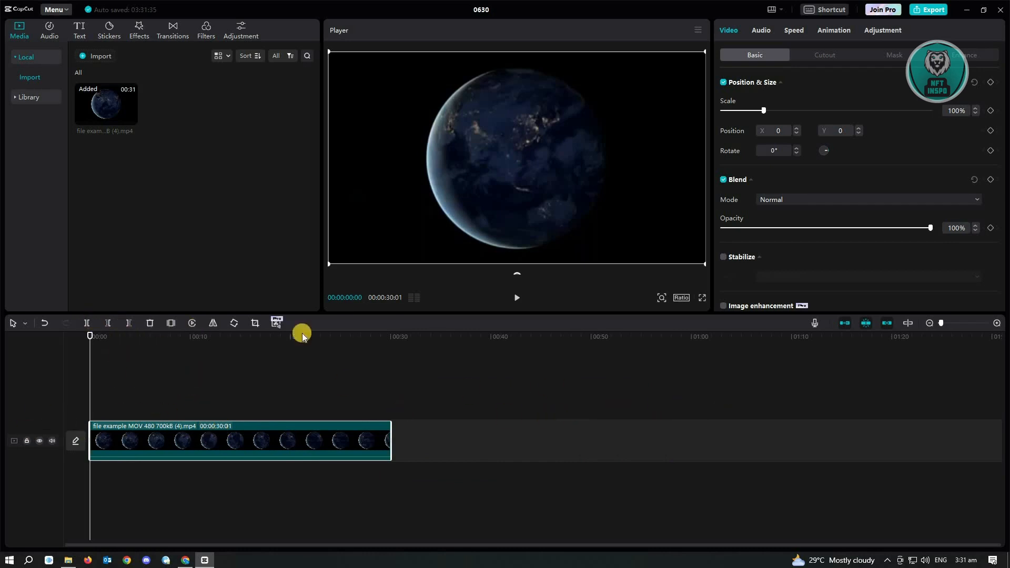
pyautogui.moveTo(183, 328)
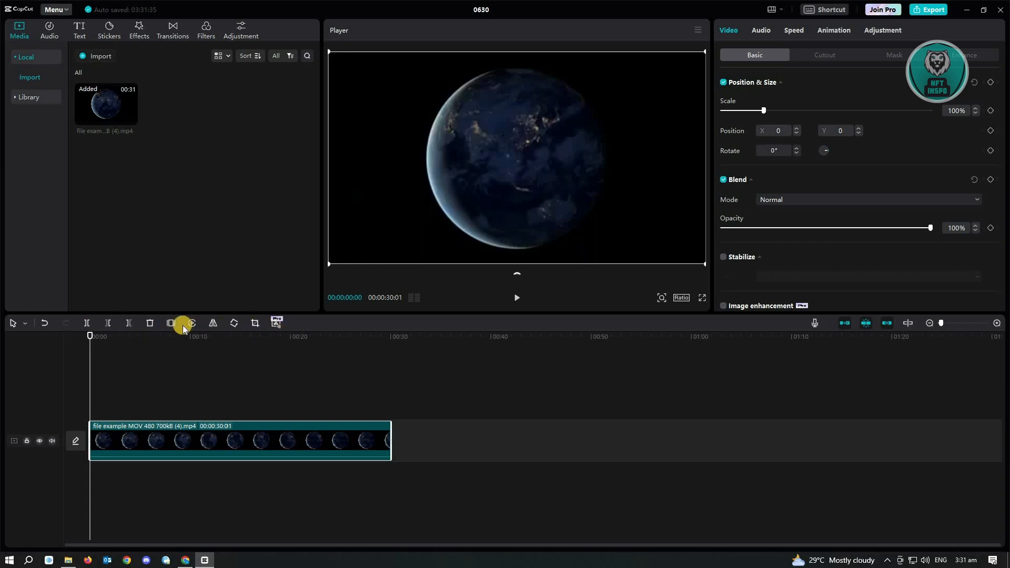
pyautogui.moveTo(86, 323)
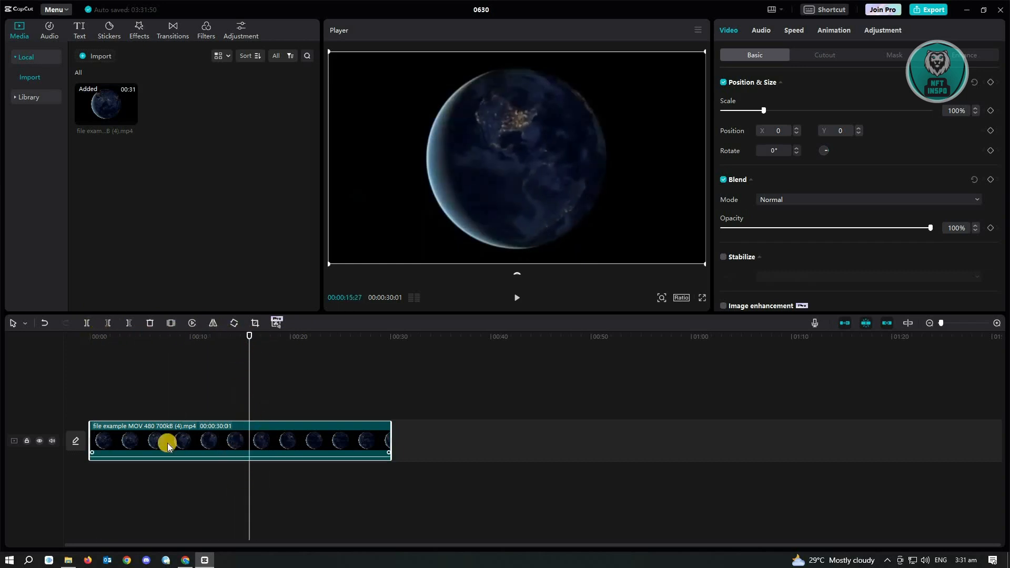
pyautogui.moveTo(88, 323)
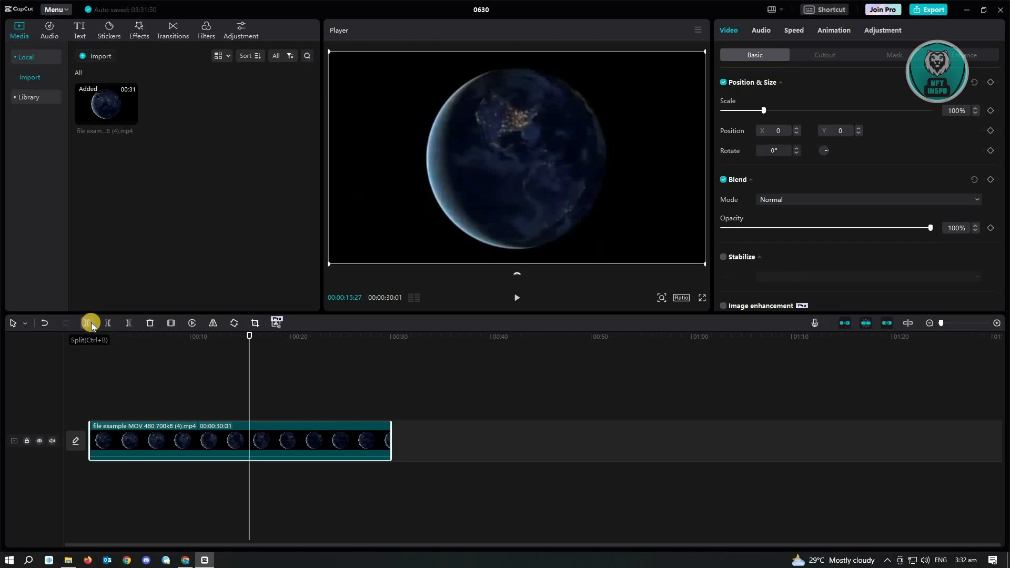
# Split the Earth clip at 15 seconds, then split again to leave four clips on the timeline.
pyautogui.click(90, 323)
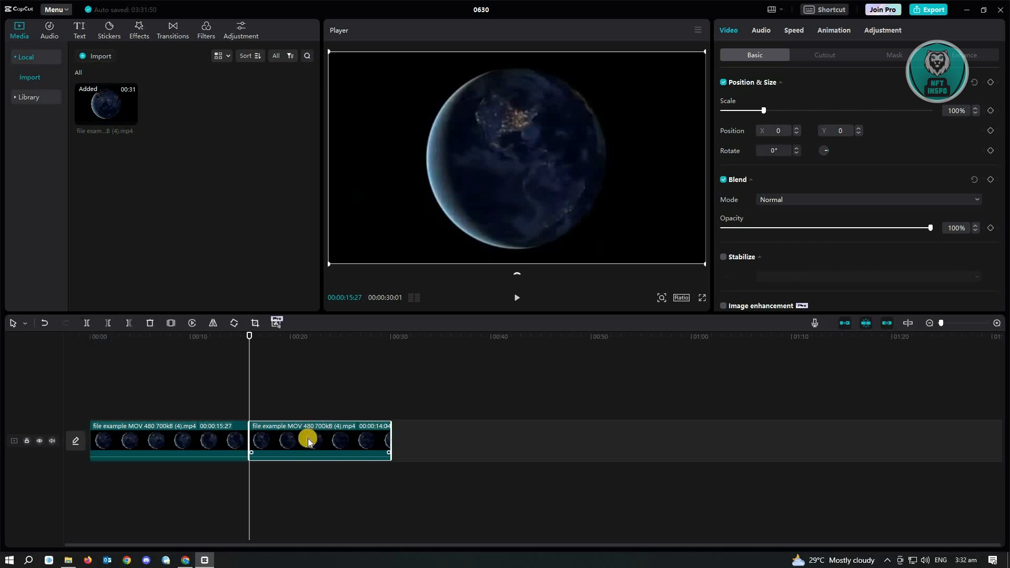
pyautogui.moveTo(348, 440)
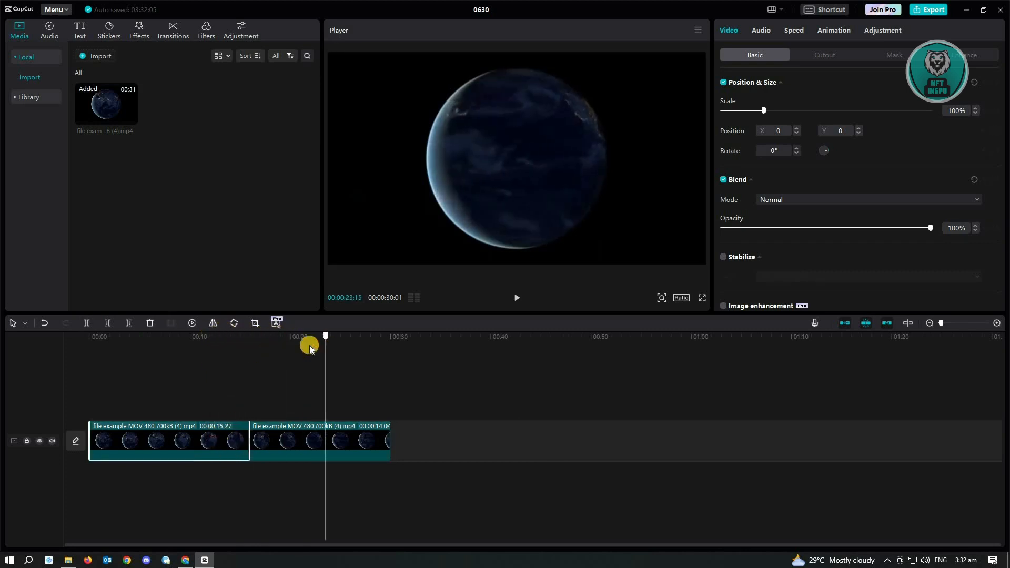
pyautogui.moveTo(86, 323)
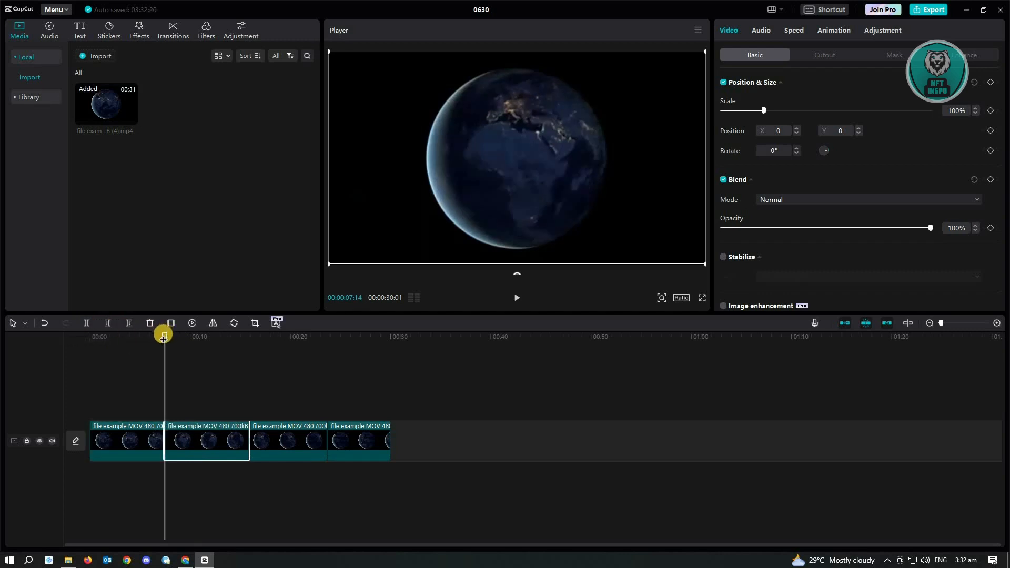
pyautogui.click(87, 323)
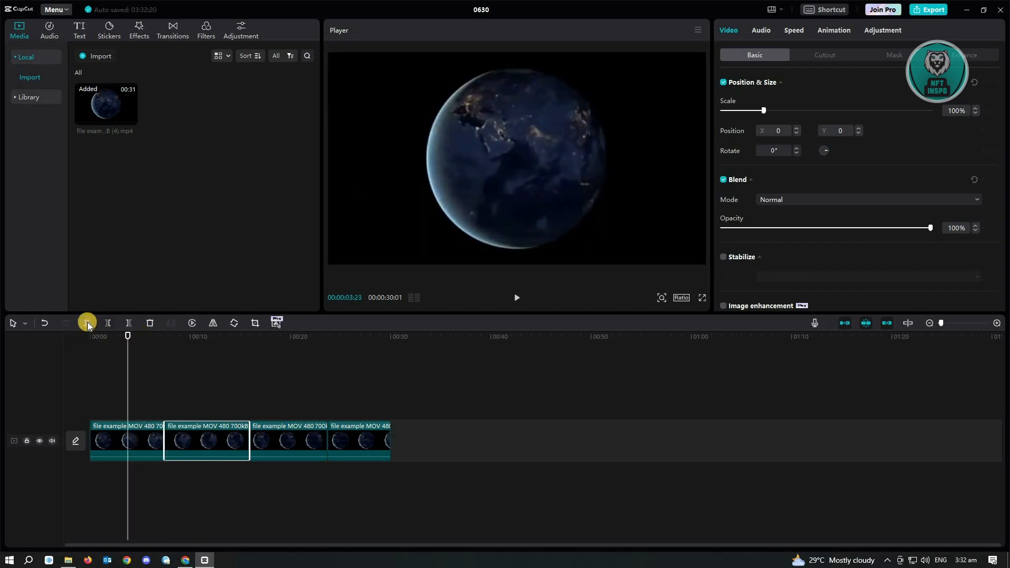